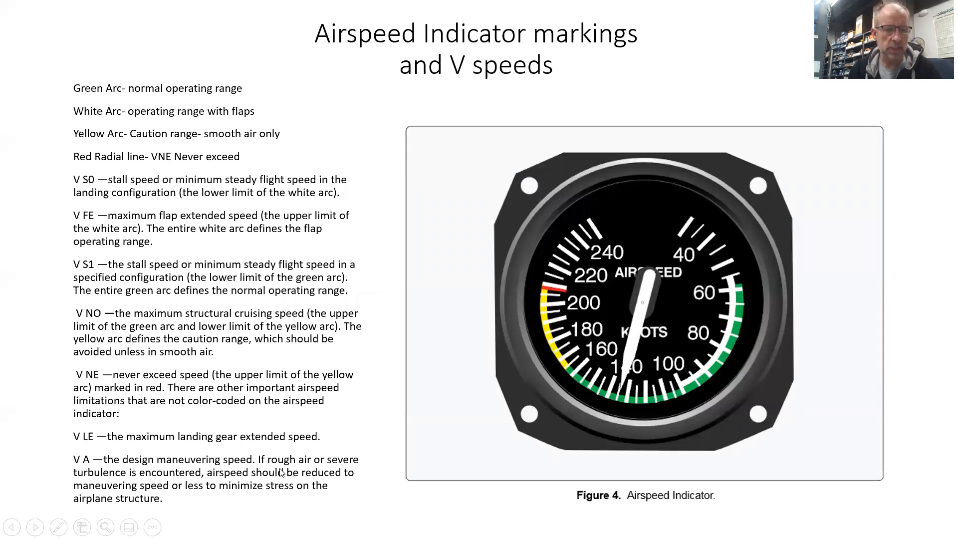
- Advance the embedded quiz results to question 14 (3250): 60% A, 20% B, 20% correct C
{"action": "left_click", "coordinate": [56, 527]}
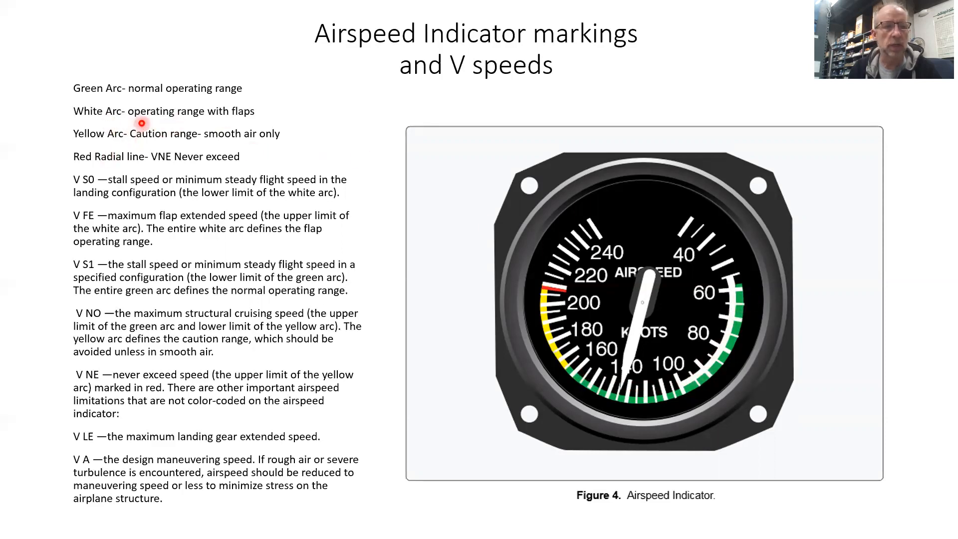
{"action": "mouse_move", "coordinate": [208, 80]}
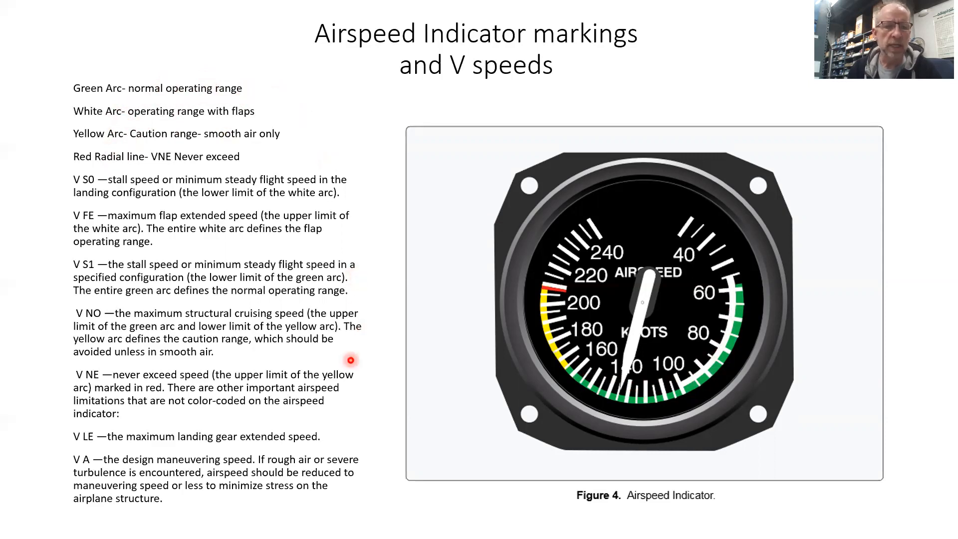
{"action": "mouse_move", "coordinate": [251, 381]}
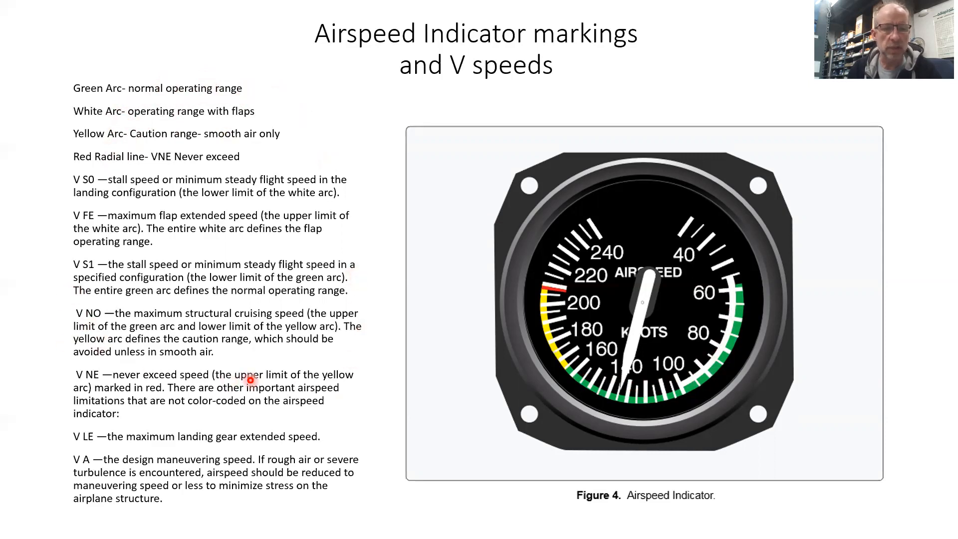
{"action": "mouse_move", "coordinate": [163, 334]}
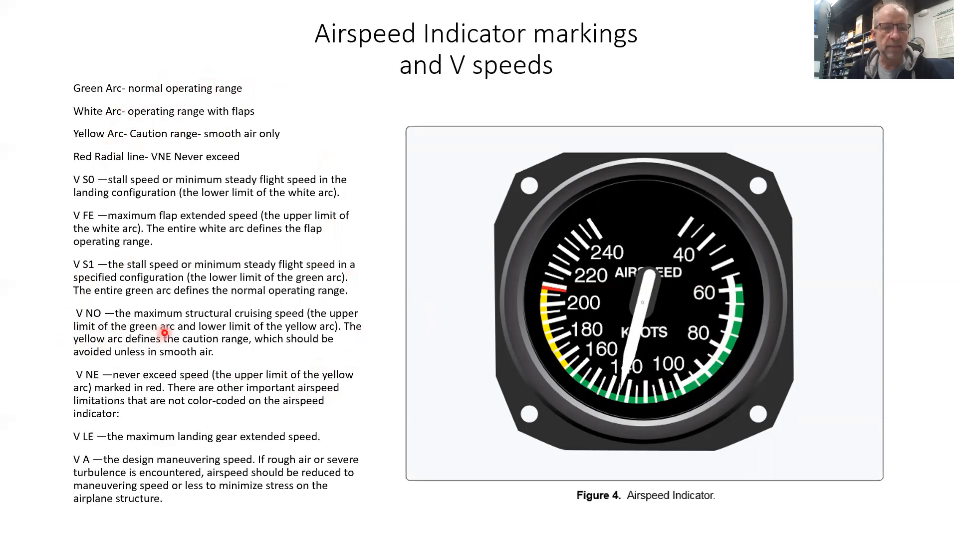
{"action": "mouse_move", "coordinate": [238, 344]}
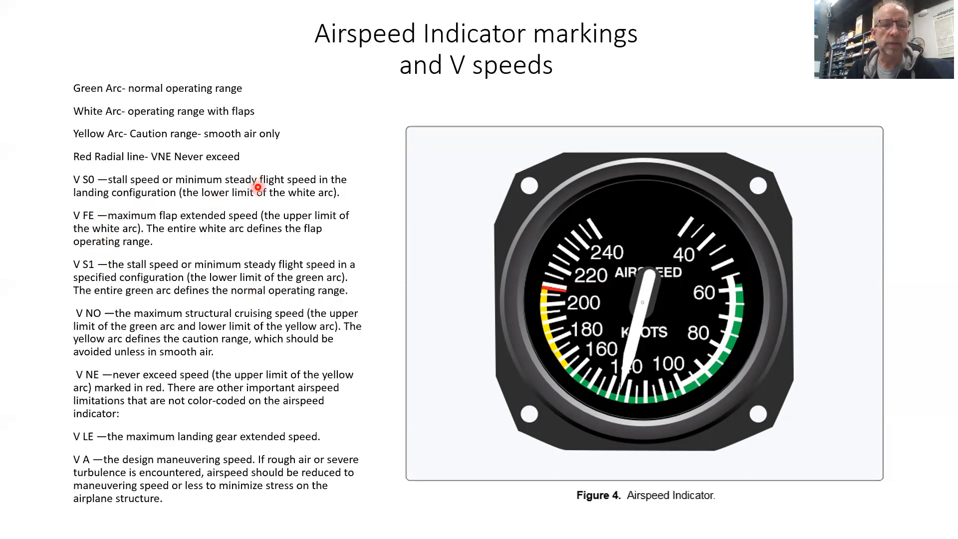
{"action": "mouse_move", "coordinate": [575, 366]}
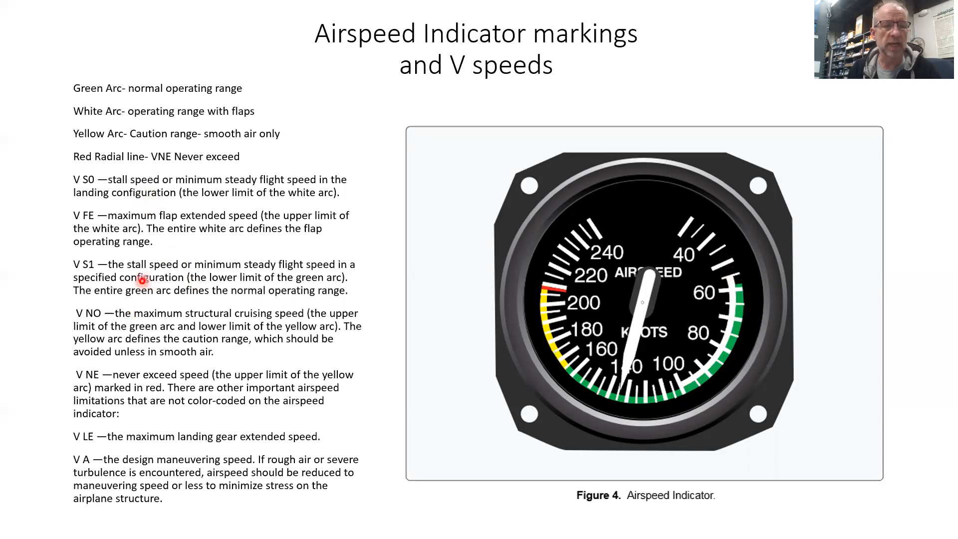
{"action": "mouse_move", "coordinate": [111, 285]}
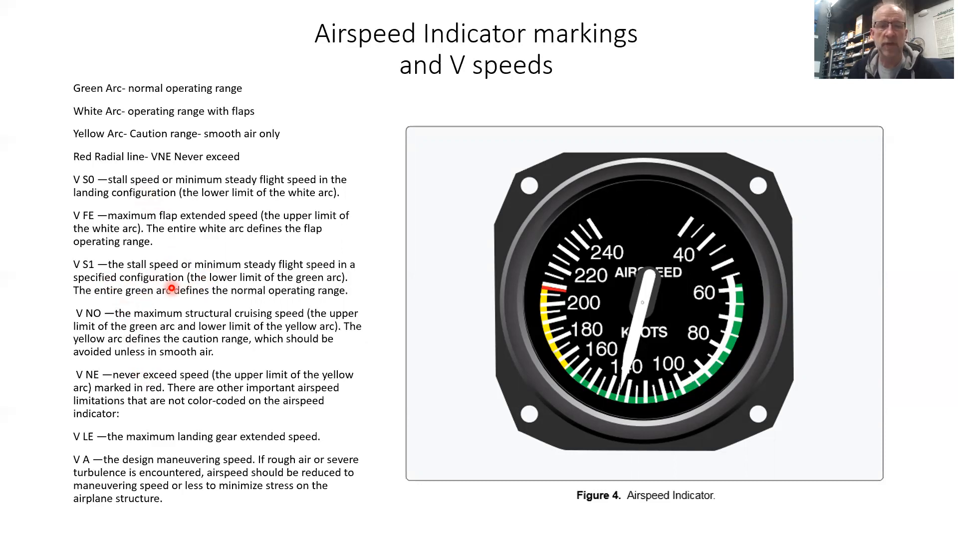
{"action": "mouse_move", "coordinate": [161, 278]}
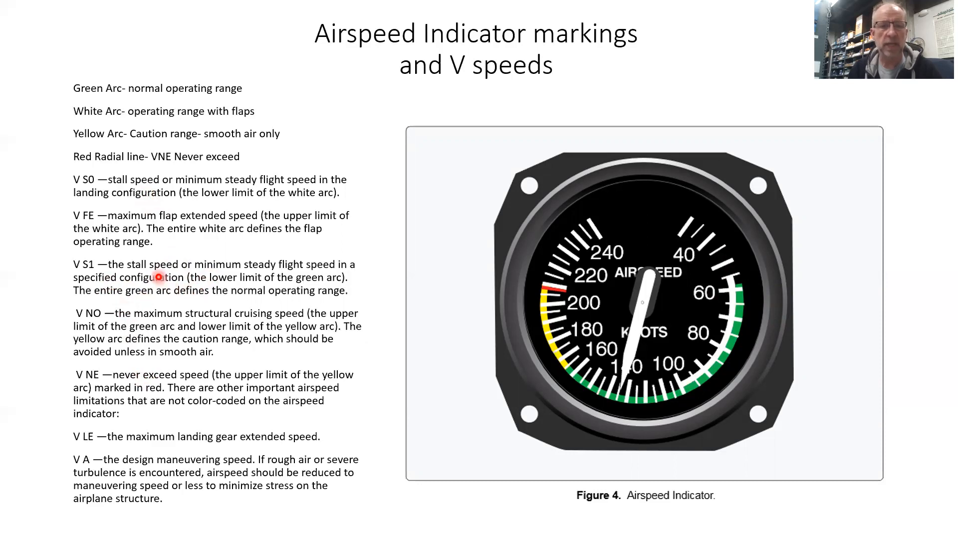
{"action": "mouse_move", "coordinate": [201, 187]}
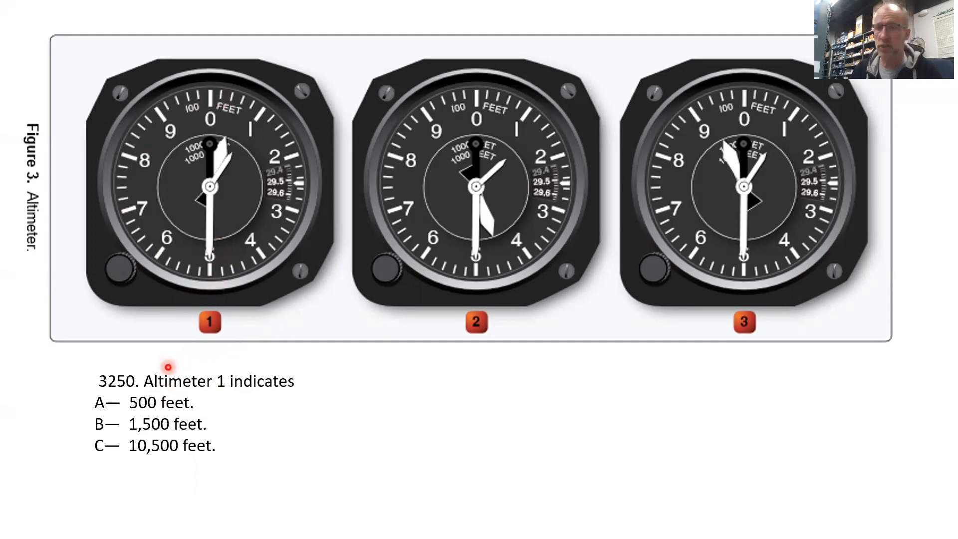
{"action": "mouse_move", "coordinate": [272, 398]}
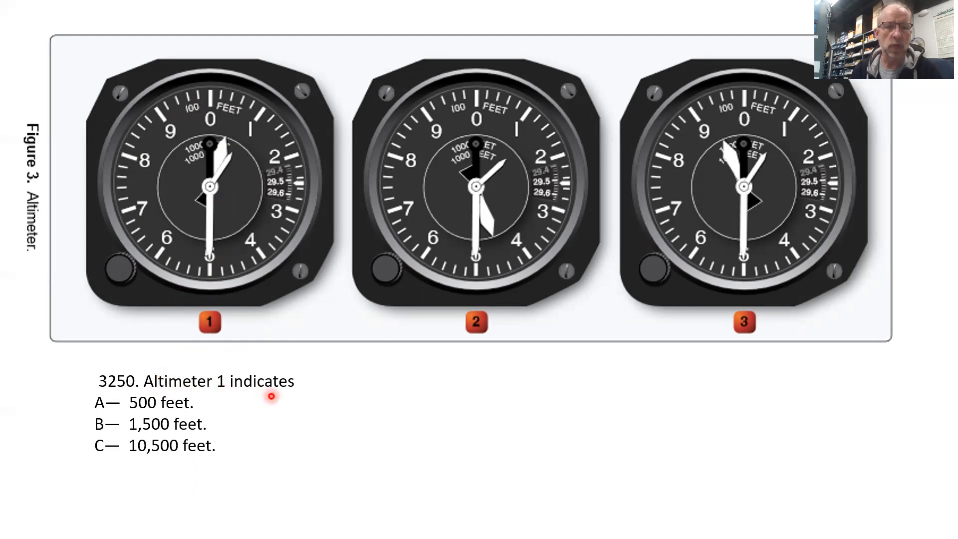
{"action": "mouse_move", "coordinate": [248, 405]}
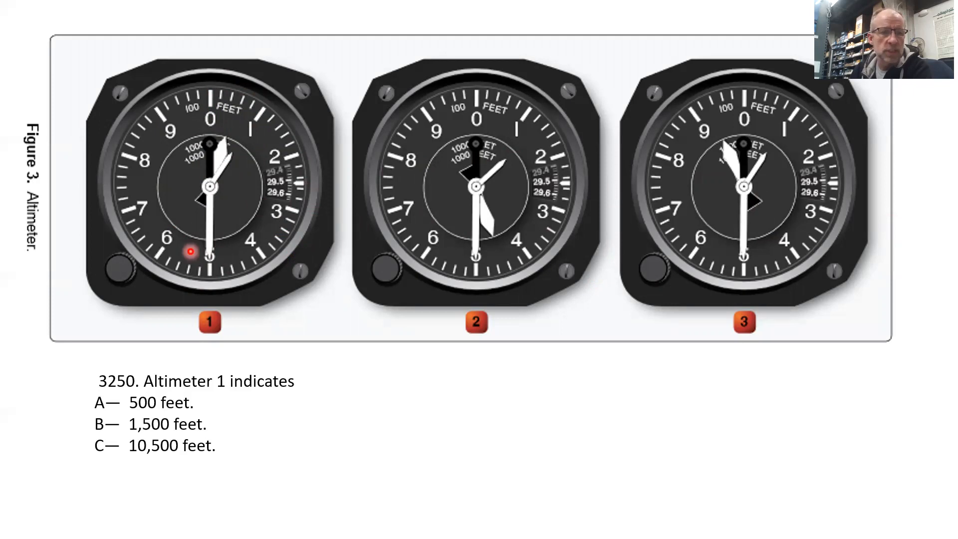
{"action": "mouse_move", "coordinate": [202, 383]}
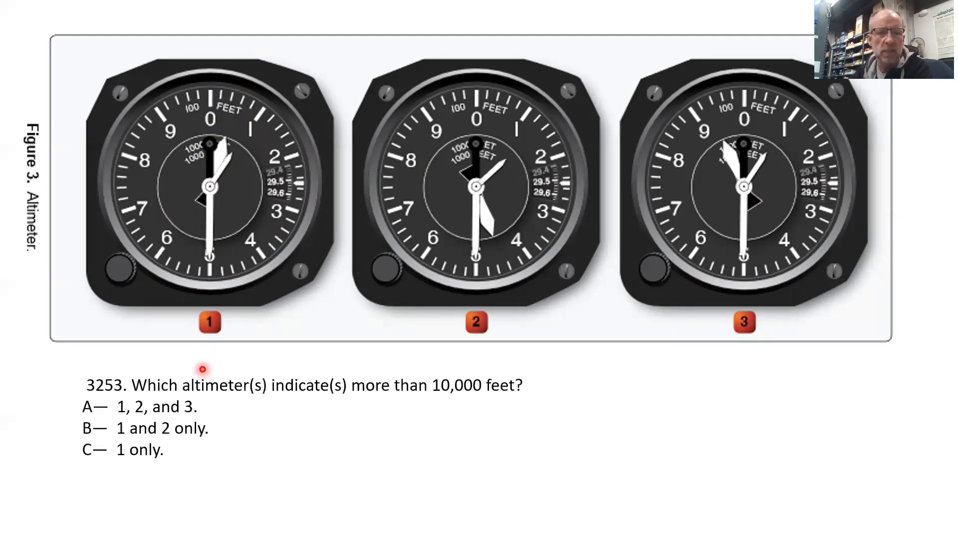
{"action": "mouse_move", "coordinate": [118, 406]}
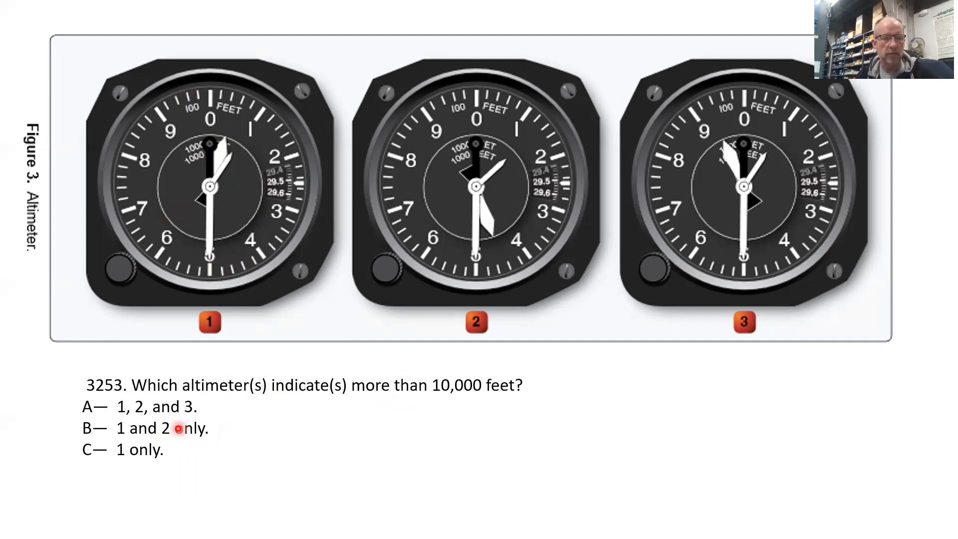
{"action": "mouse_move", "coordinate": [938, 135]}
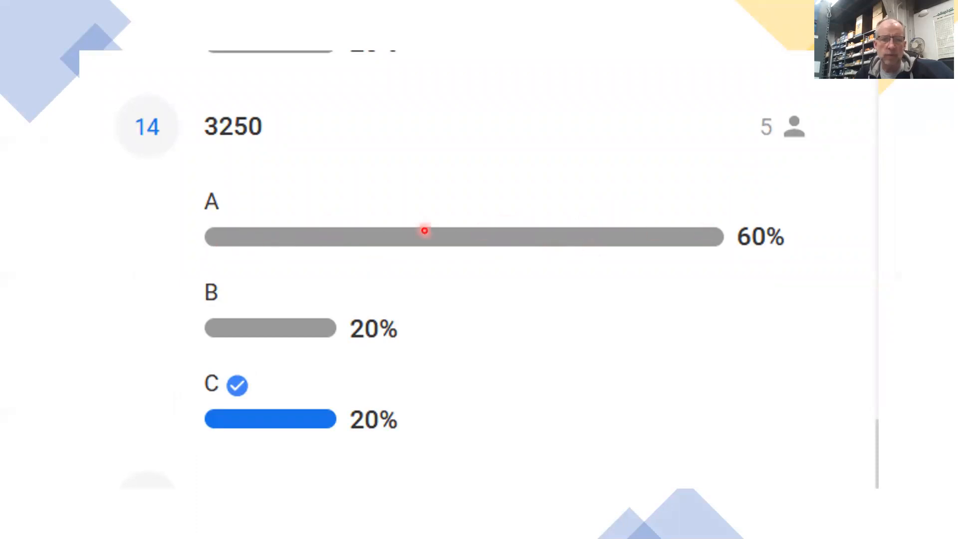
{"action": "mouse_move", "coordinate": [327, 356]}
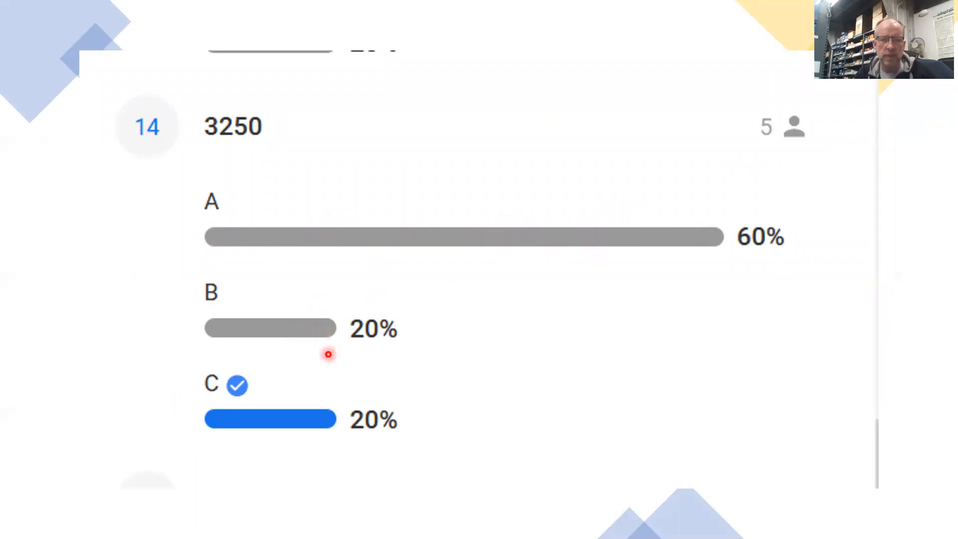
{"action": "mouse_move", "coordinate": [256, 431]}
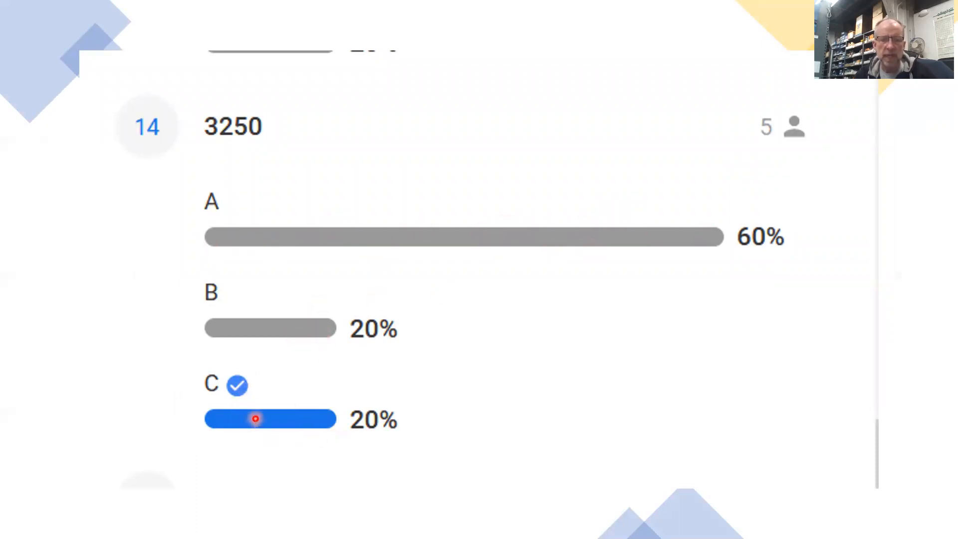
{"action": "mouse_move", "coordinate": [297, 419]}
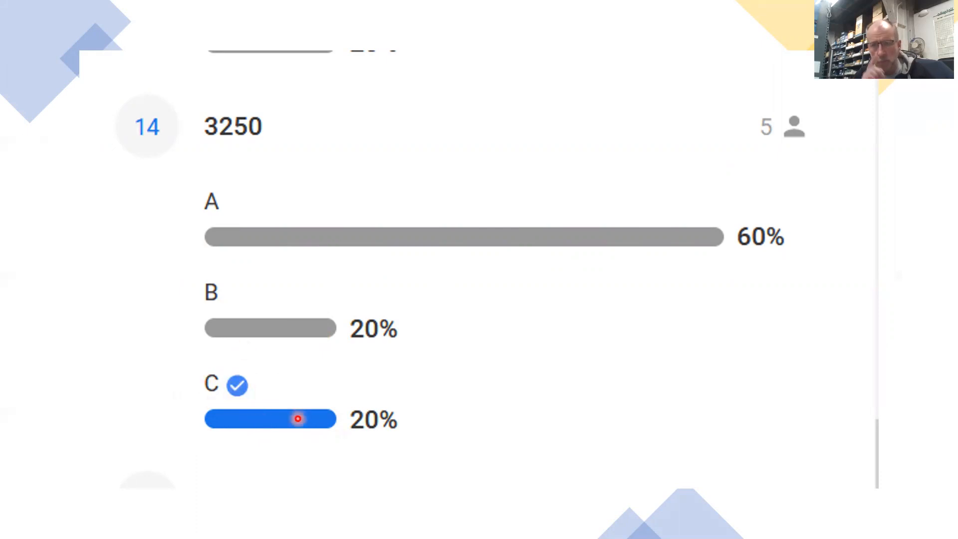
{"action": "mouse_move", "coordinate": [244, 403]}
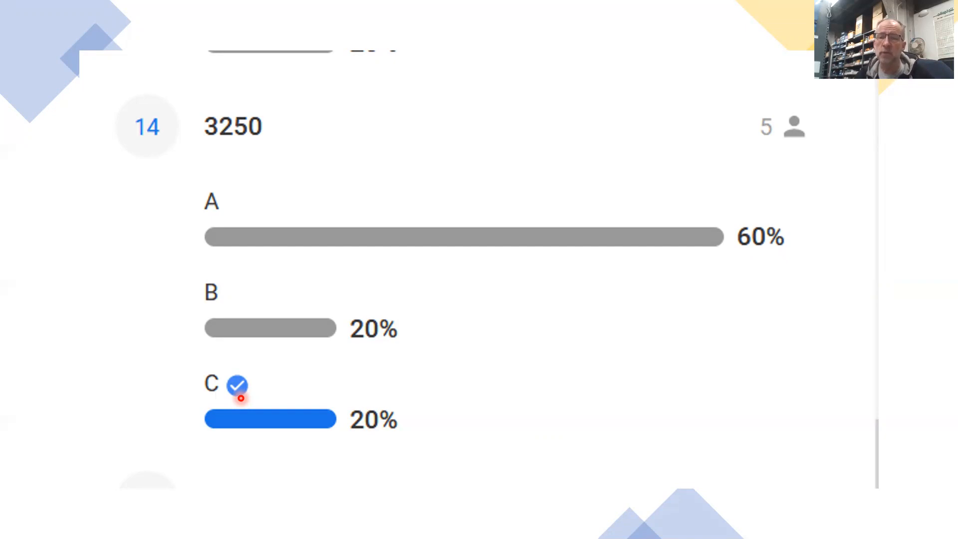
{"action": "mouse_move", "coordinate": [294, 459]}
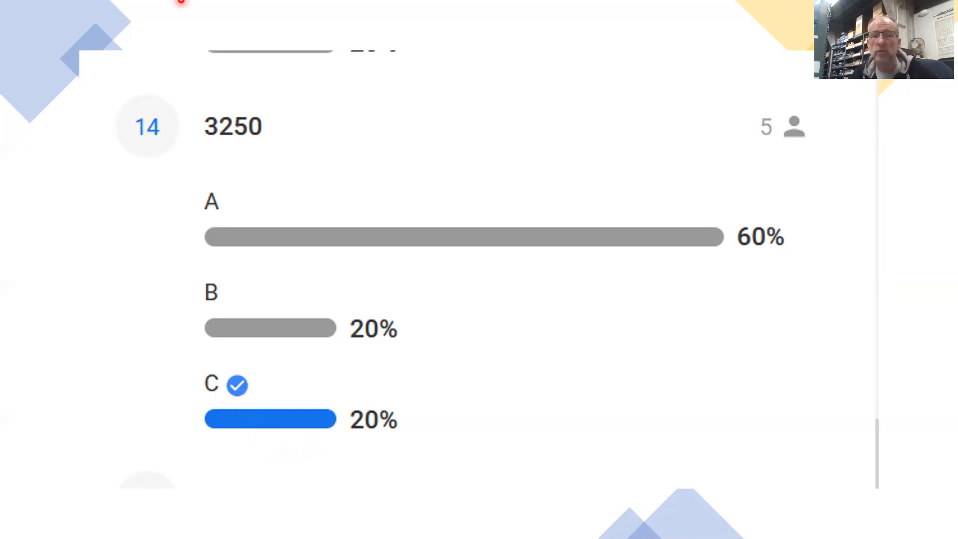
{"action": "mouse_move", "coordinate": [431, 362]}
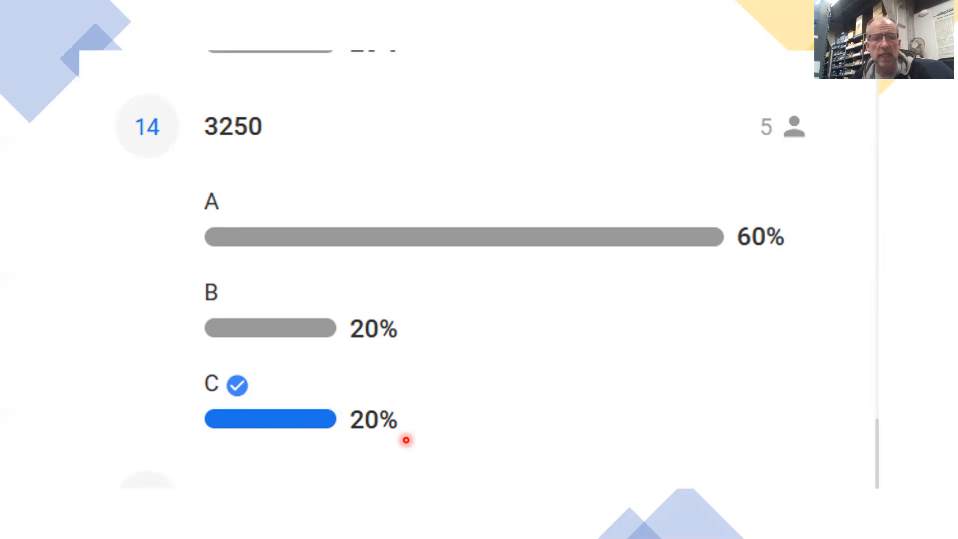
{"action": "mouse_move", "coordinate": [224, 345]}
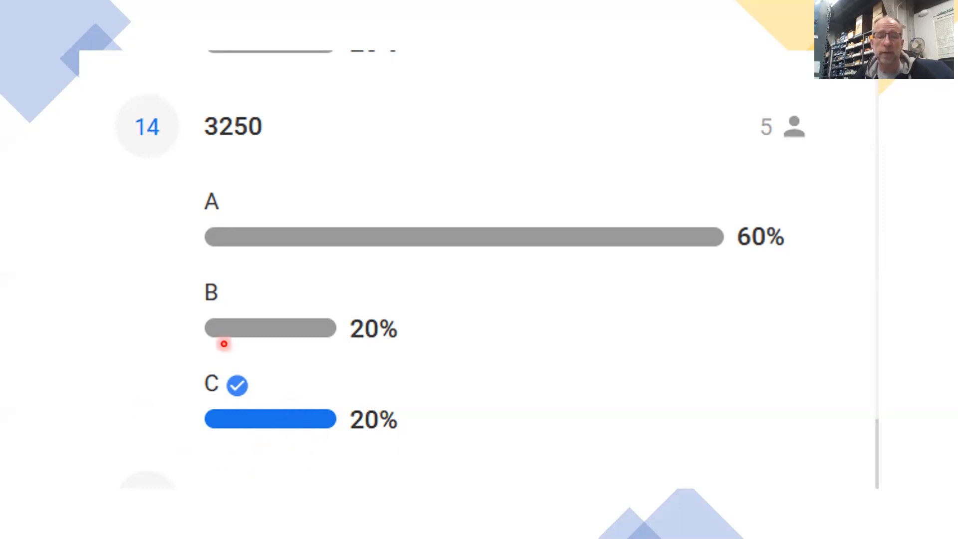
{"action": "mouse_move", "coordinate": [261, 455]}
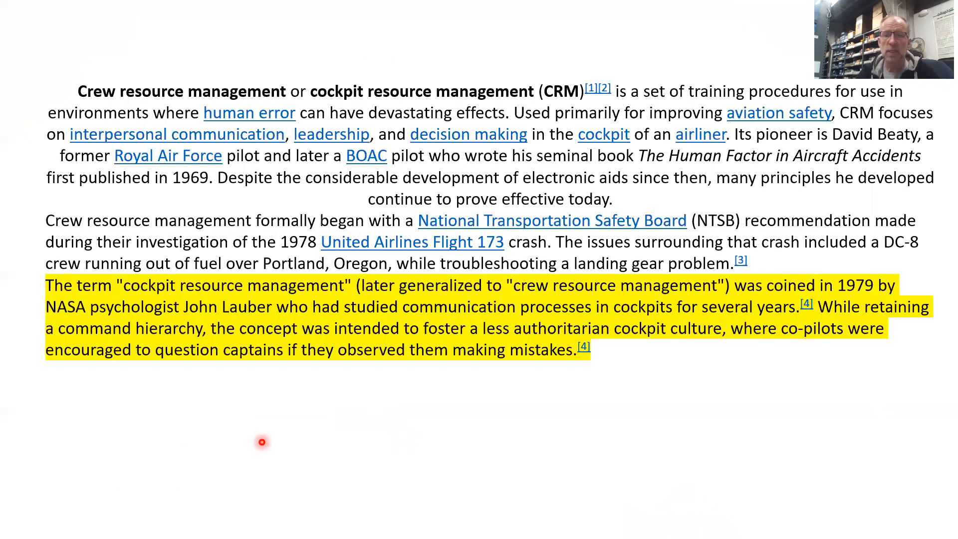
{"action": "mouse_move", "coordinate": [497, 161]}
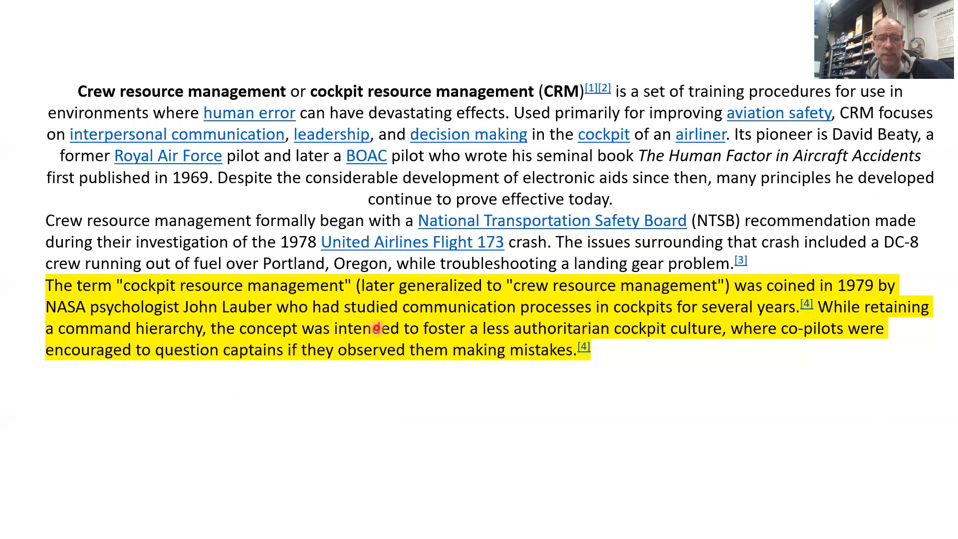
{"action": "mouse_move", "coordinate": [479, 357]}
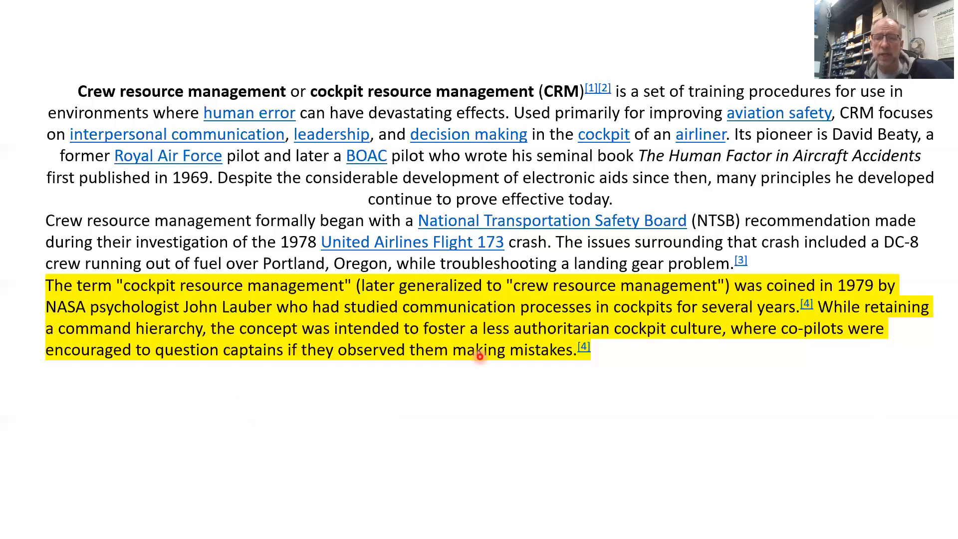
{"action": "mouse_move", "coordinate": [202, 361]}
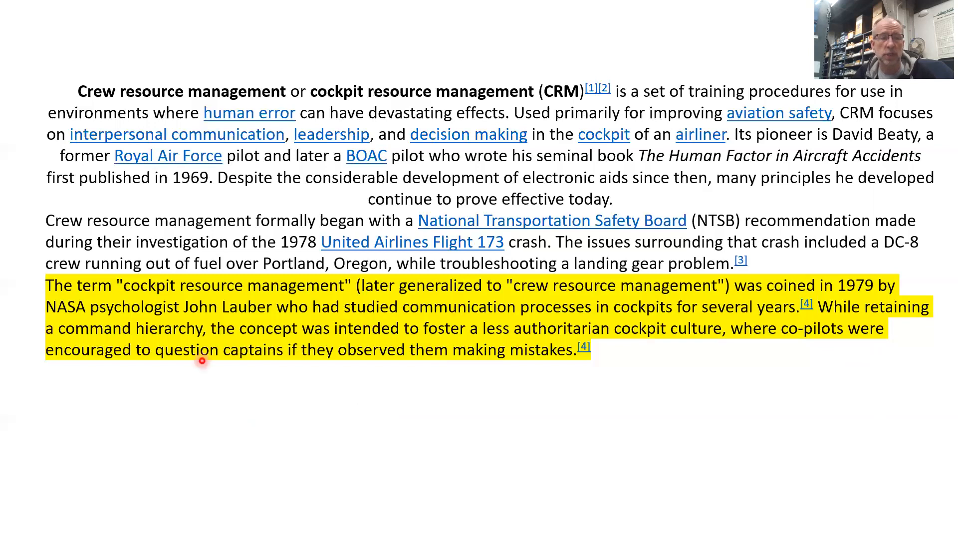
{"action": "mouse_move", "coordinate": [372, 362]}
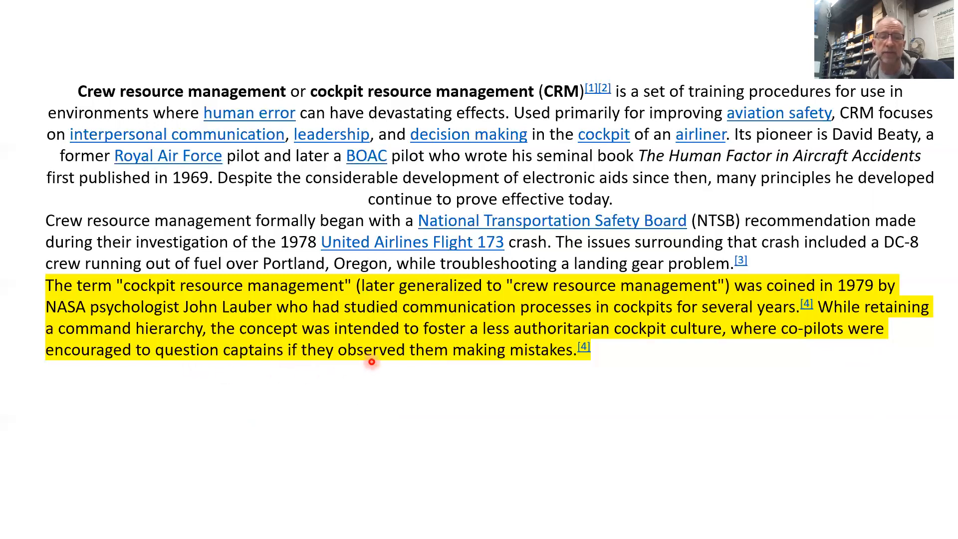